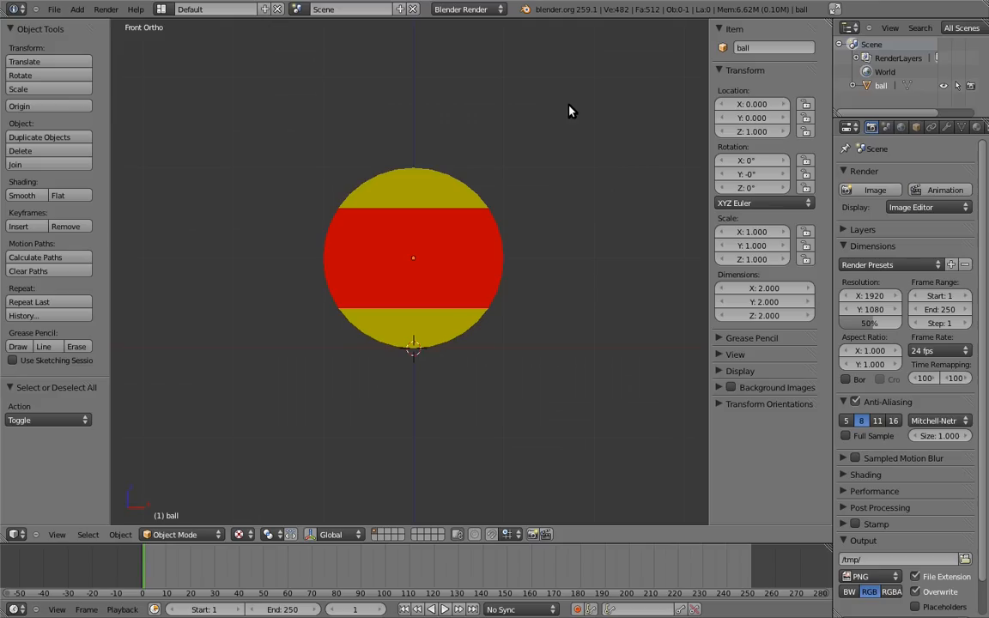
pyautogui.moveTo(743, 146)
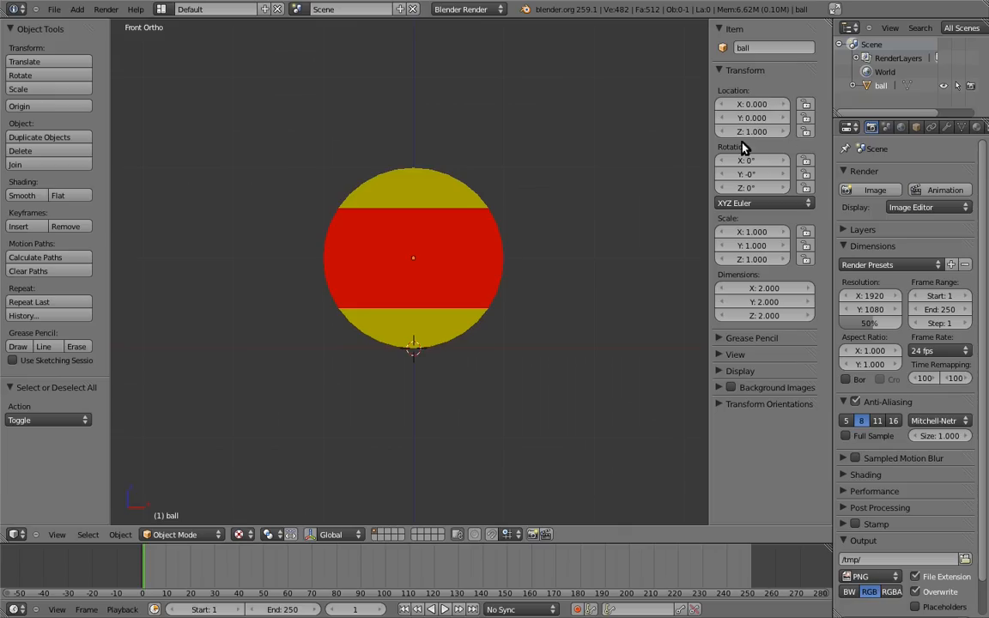
pyautogui.moveTo(683, 163)
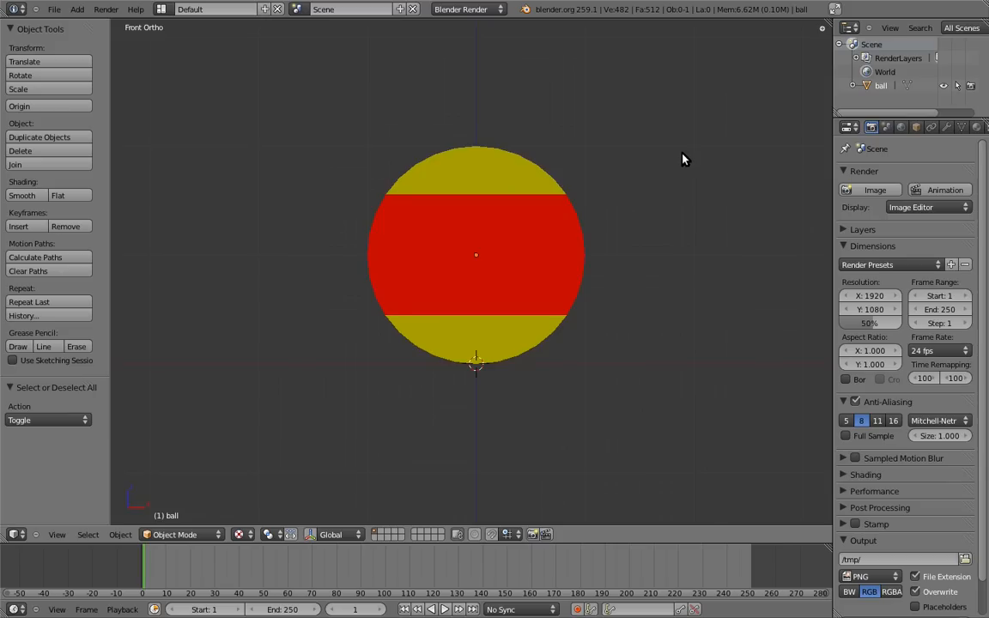
# Step: Show the ball's transform values in the sidebar and bring up its Object properties with Transform Locks
pyautogui.press('n')
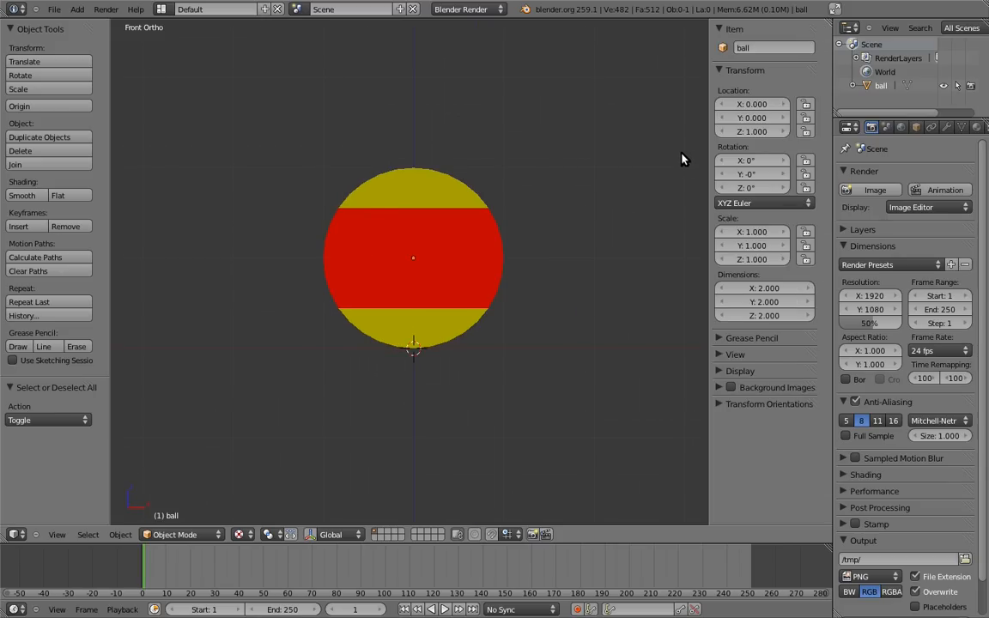
pyautogui.moveTo(426, 187)
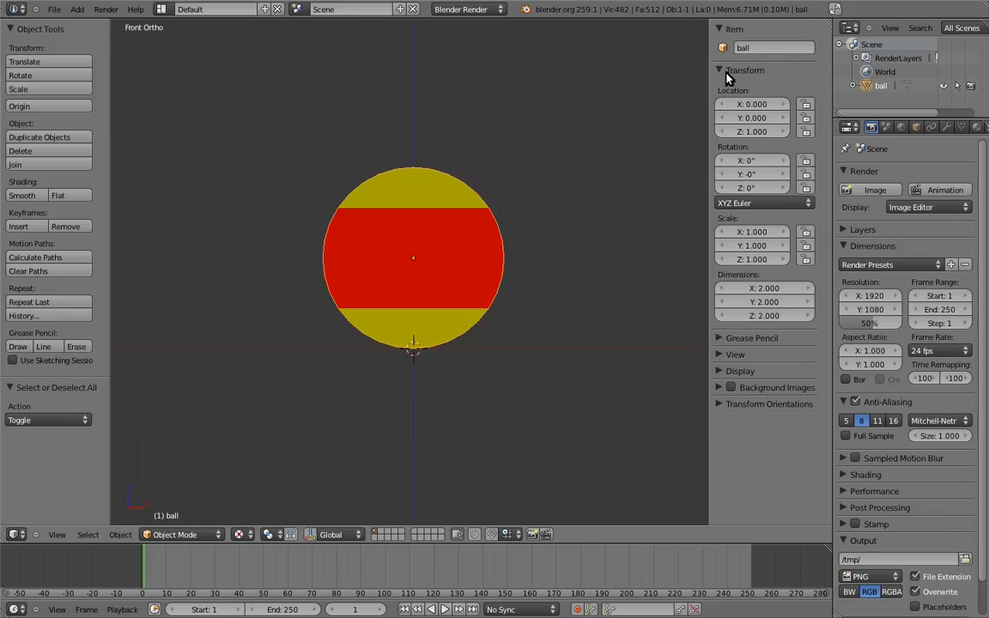
pyautogui.click(743, 71)
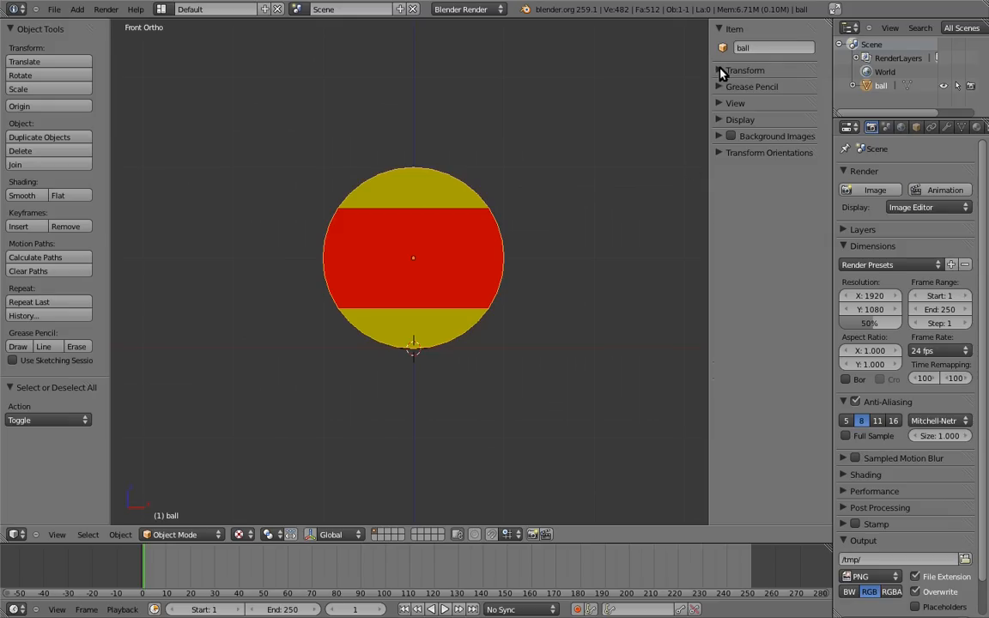
pyautogui.click(745, 71)
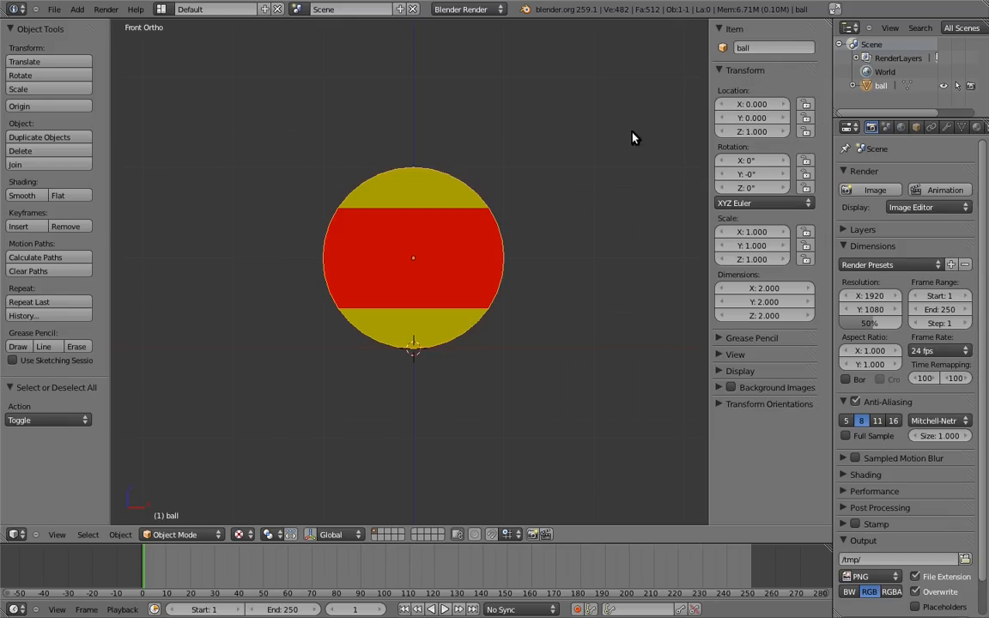
pyautogui.click(915, 127)
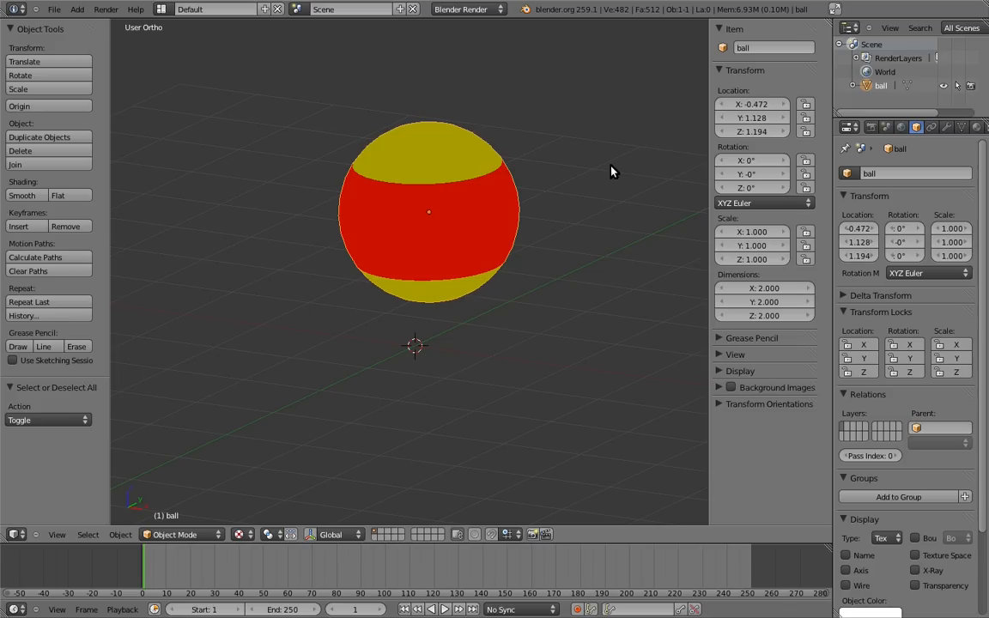
pyautogui.moveTo(805, 120)
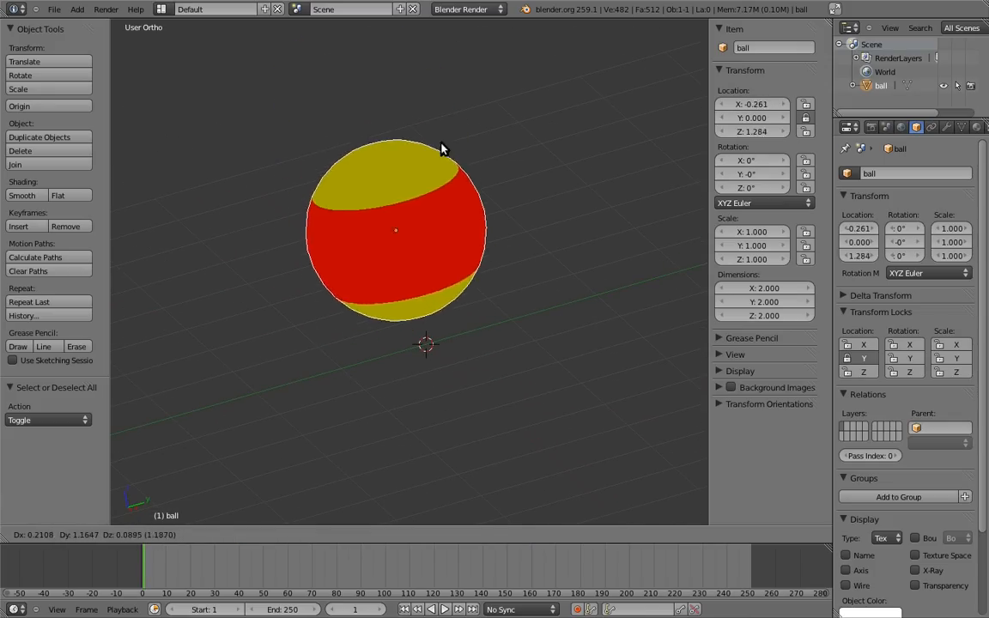
# Step: Move the ball back to Y 0, keeping X −0.472 and Z 1.194
pyautogui.moveTo(443, 148); pyautogui.dragTo(481, 193)
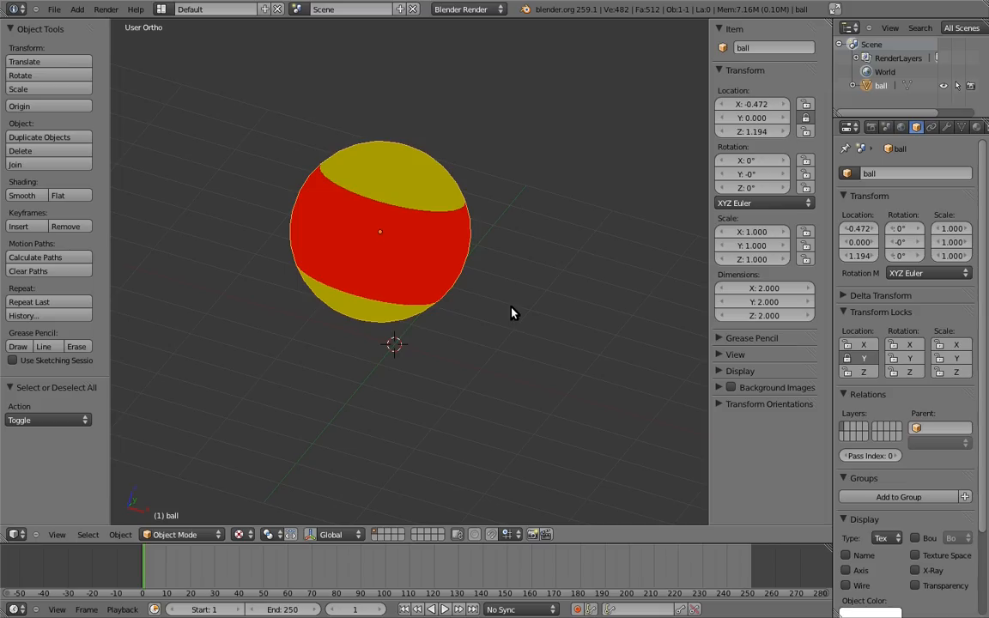
pyautogui.moveTo(541, 191)
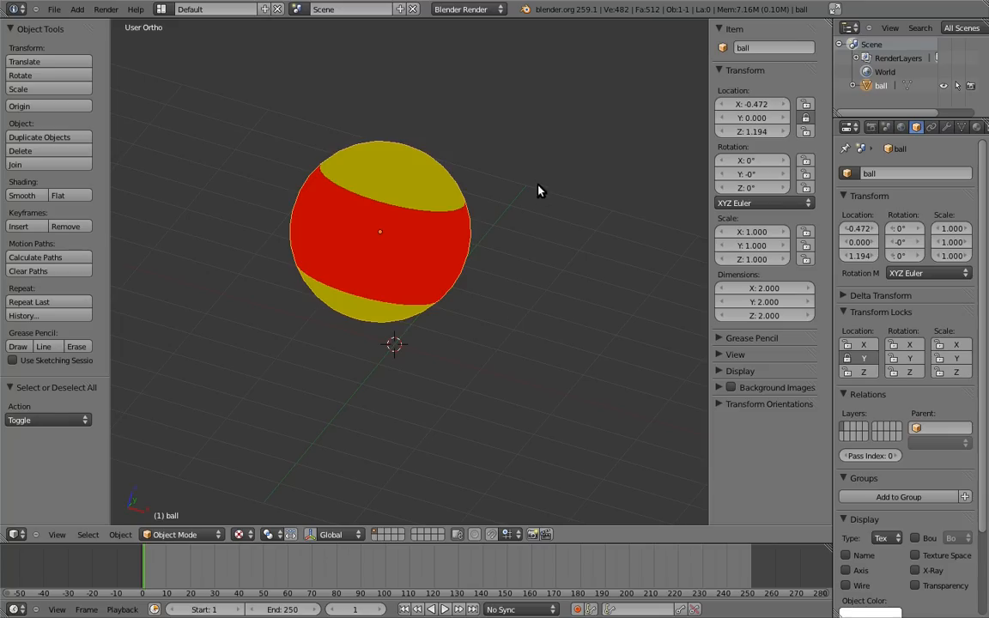
# Step: Rotate the ball with R, tilting it around its Y axis, and confirm
pyautogui.press('KP_1')
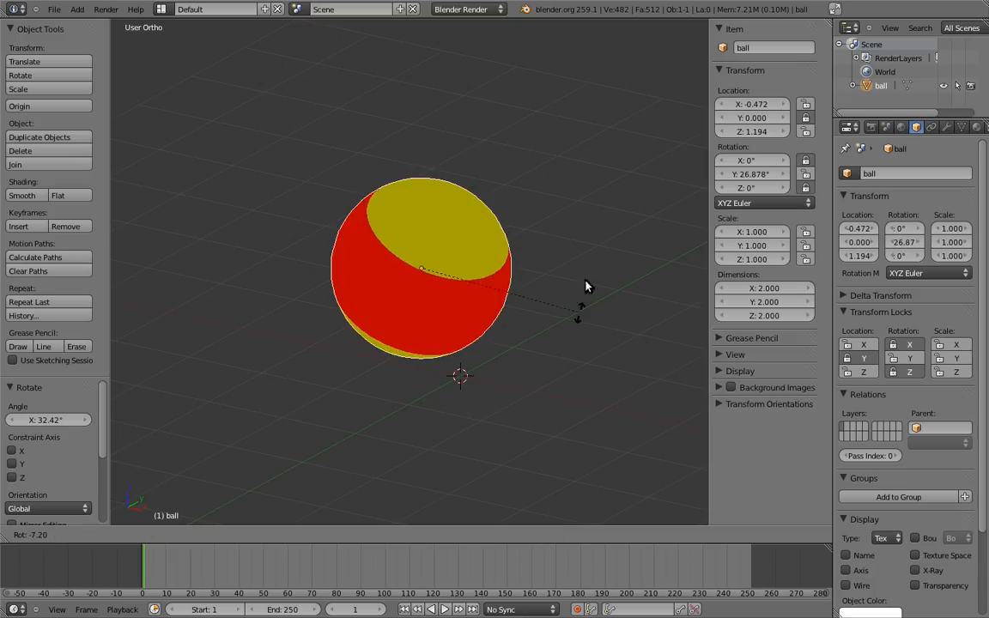
pyautogui.moveTo(587, 289); pyautogui.dragTo(565, 265)
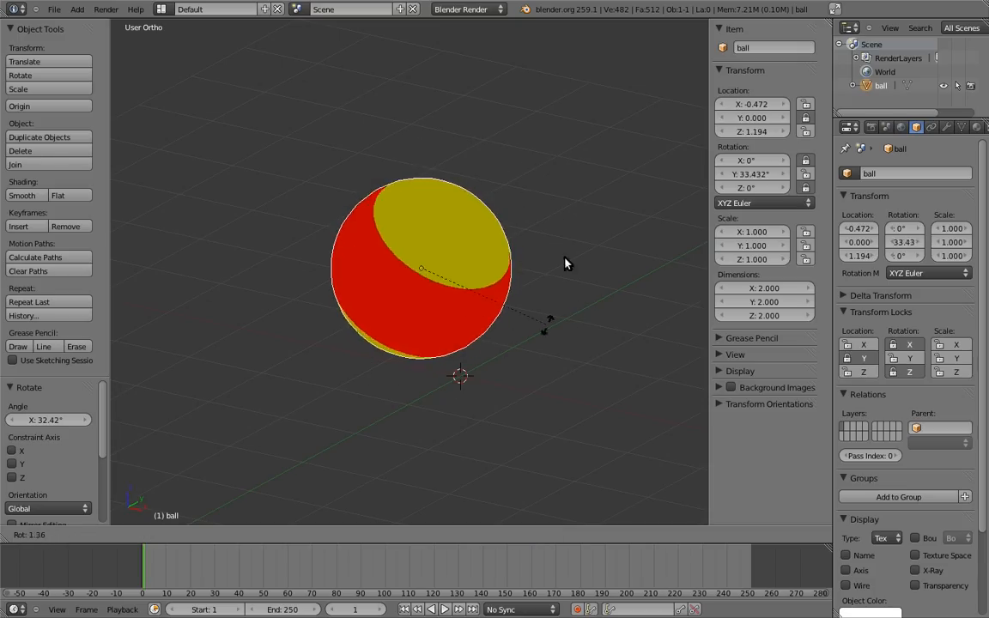
pyautogui.press('KP_1')
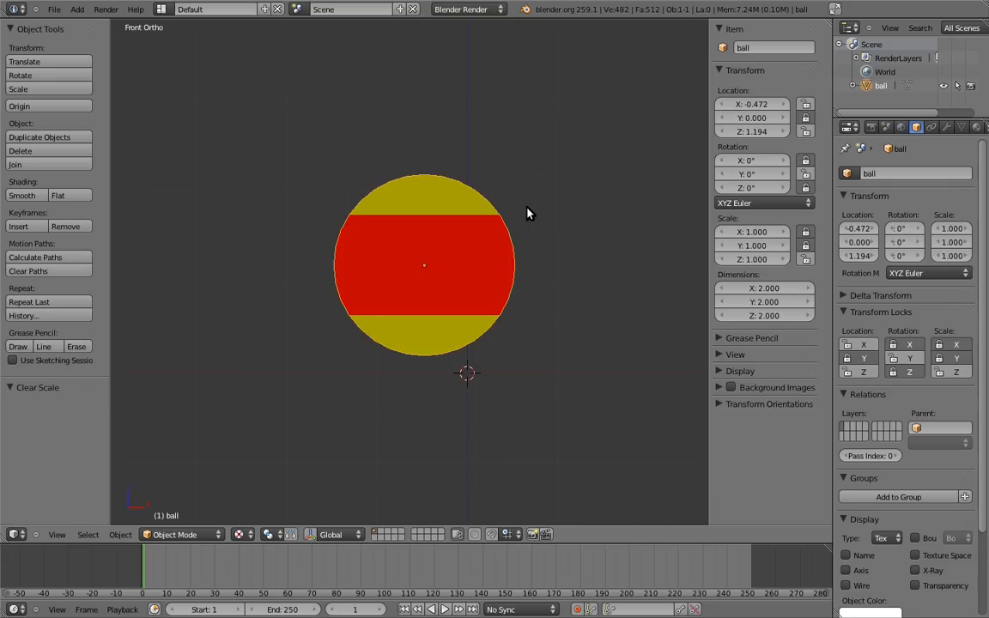
pyautogui.moveTo(532, 172)
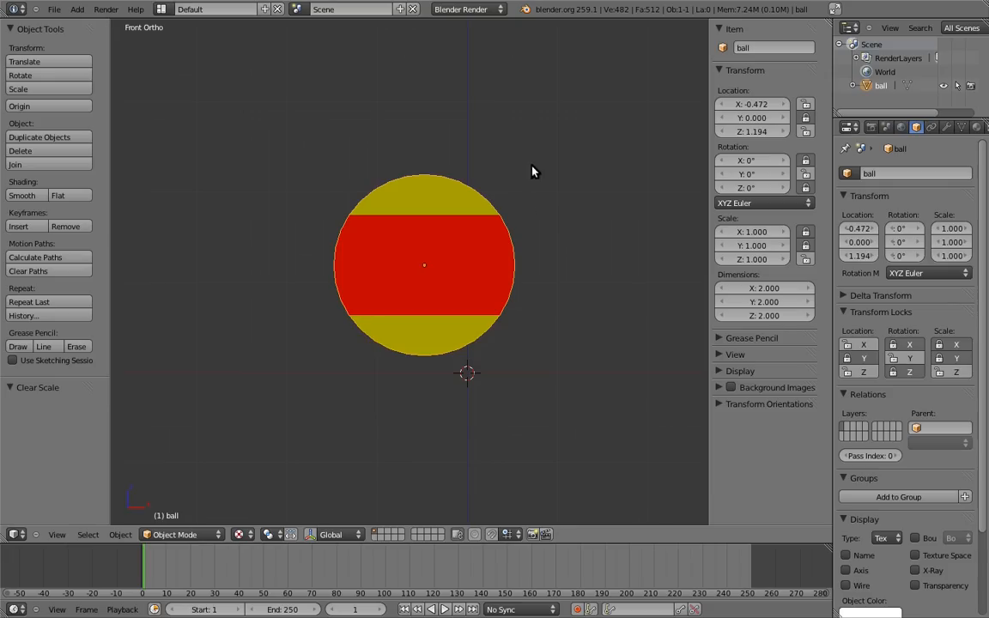
# Step: Add a Maintain Volume constraint from the Object Constraints tab, then delete it again
pyautogui.click(934, 127)
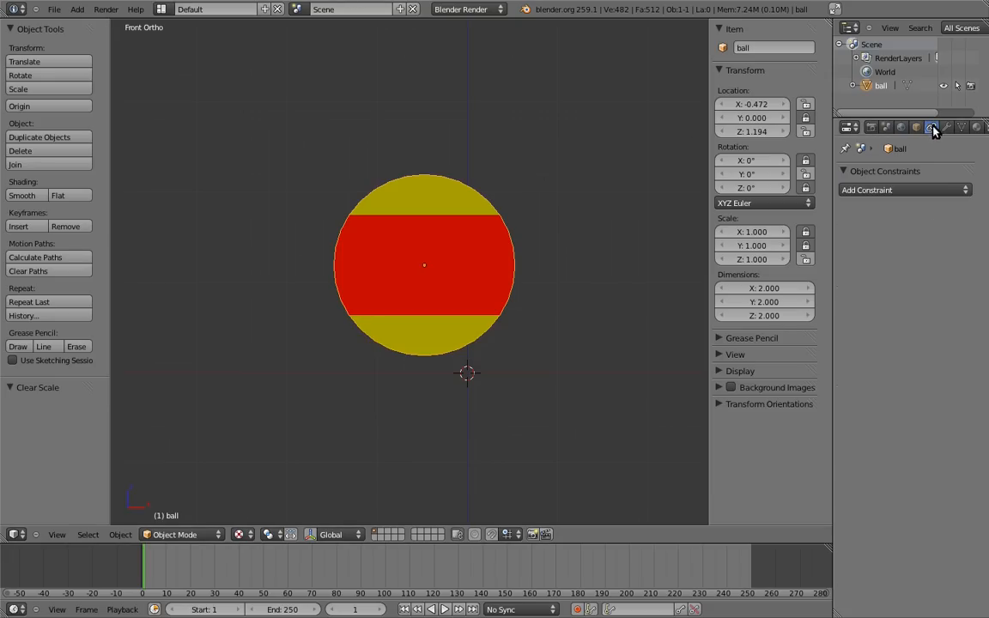
pyautogui.click(934, 128)
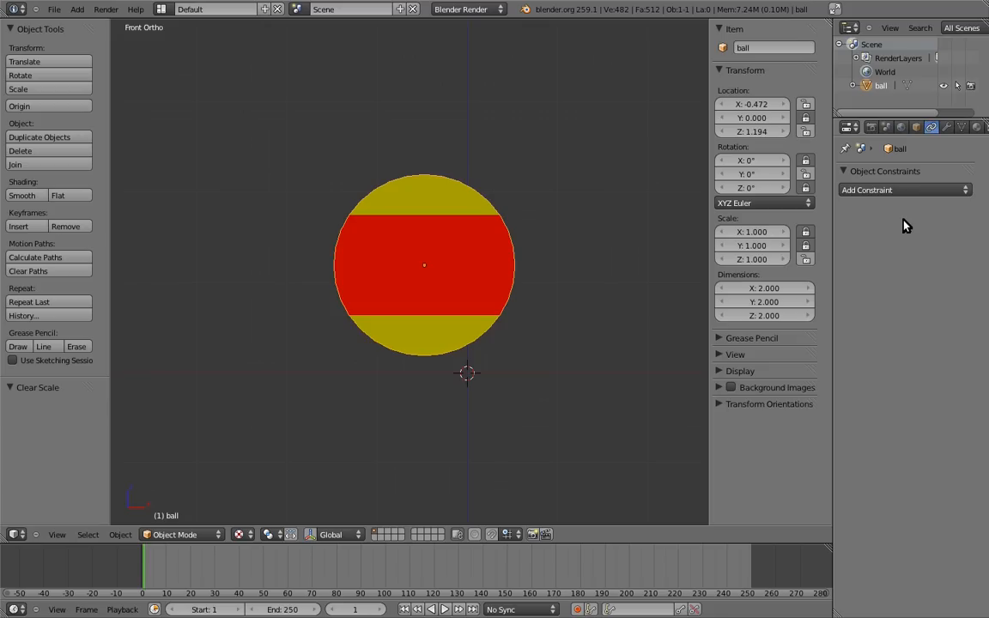
pyautogui.click(901, 189)
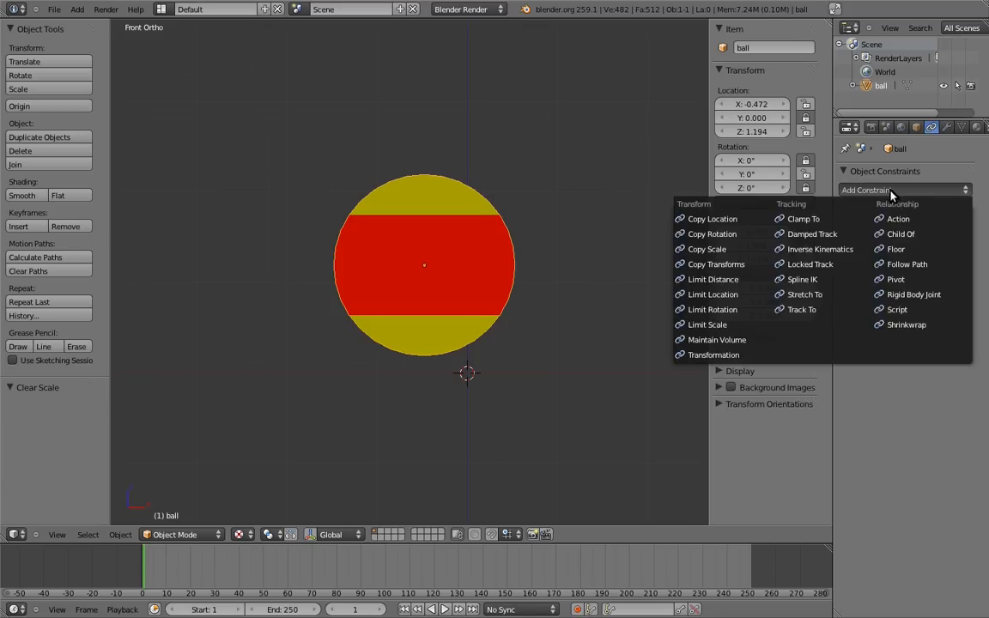
pyautogui.click(717, 340)
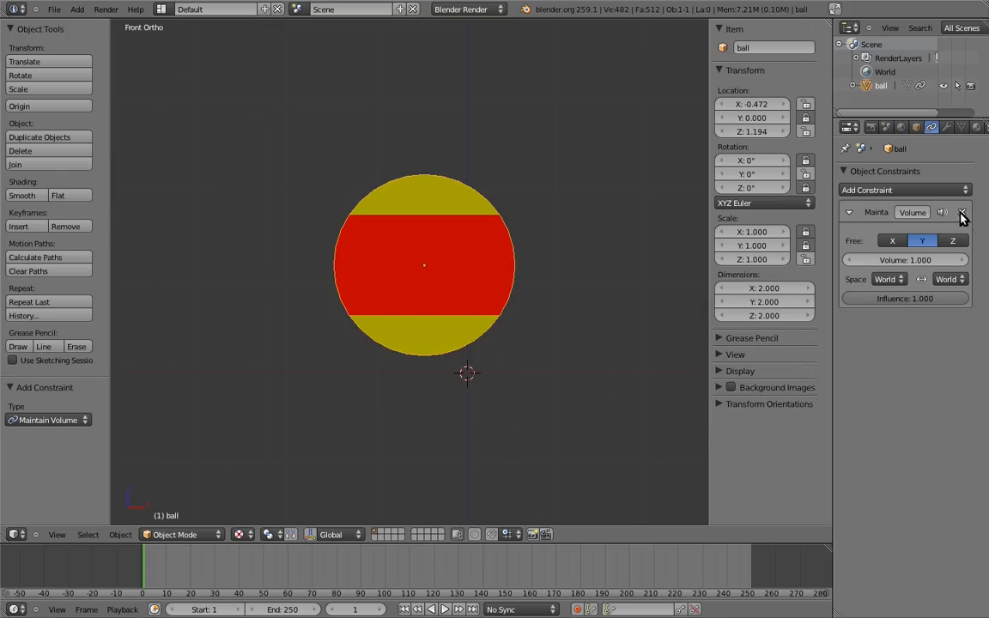
pyautogui.click(962, 212)
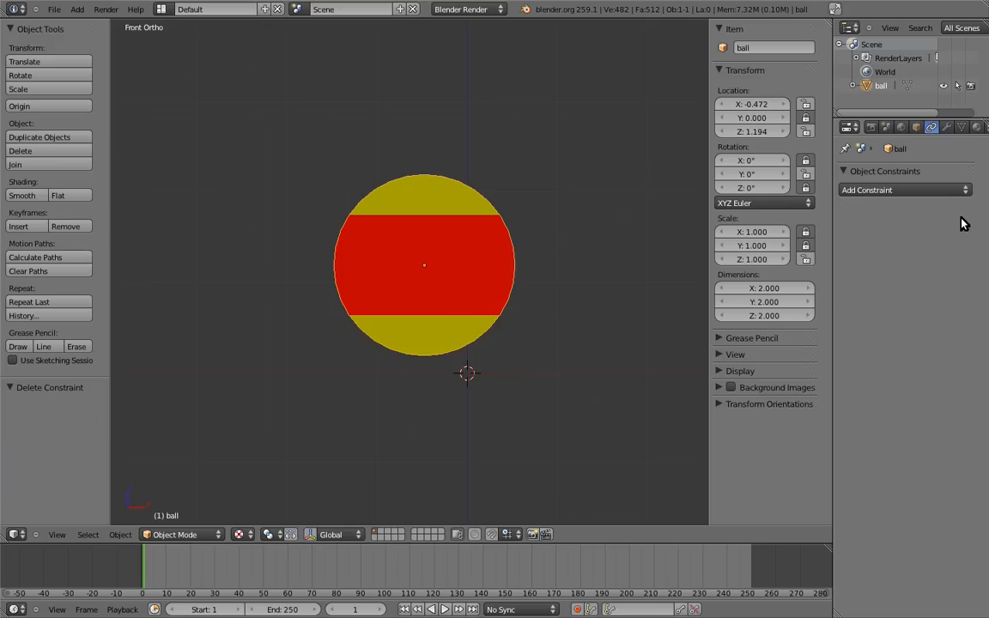
pyautogui.moveTo(455, 204)
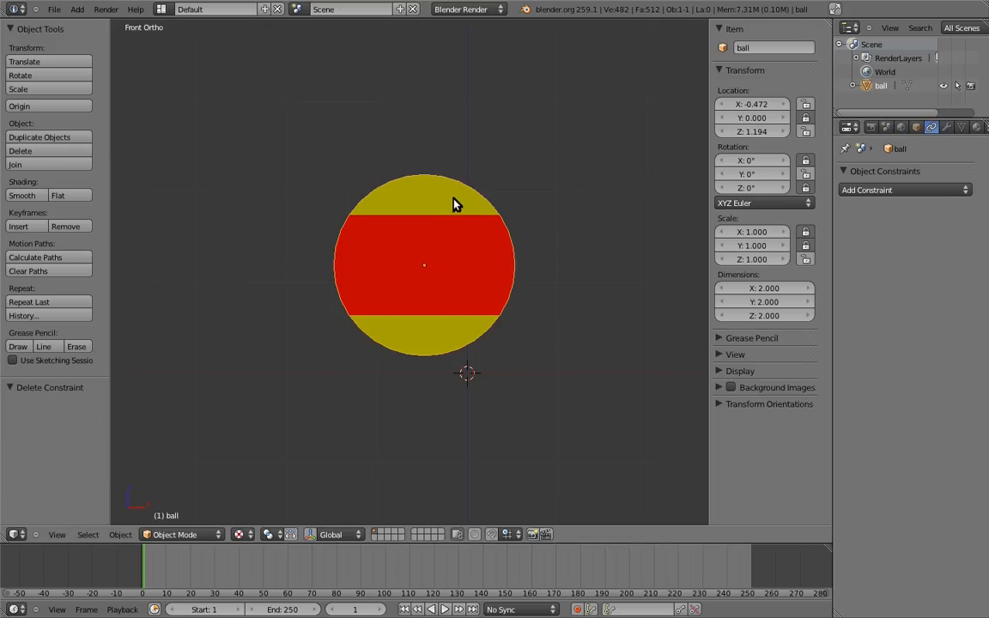
# Step: Add Maintain Volume again from the Shift+Ctrl+C constraint menu
pyautogui.click(865, 189)
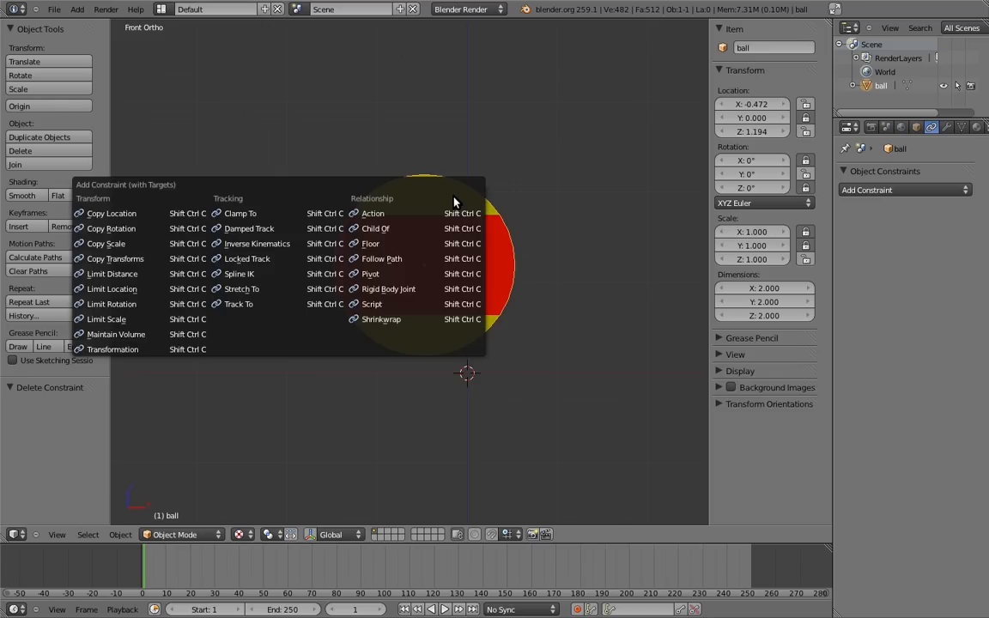
pyautogui.moveTo(196, 282)
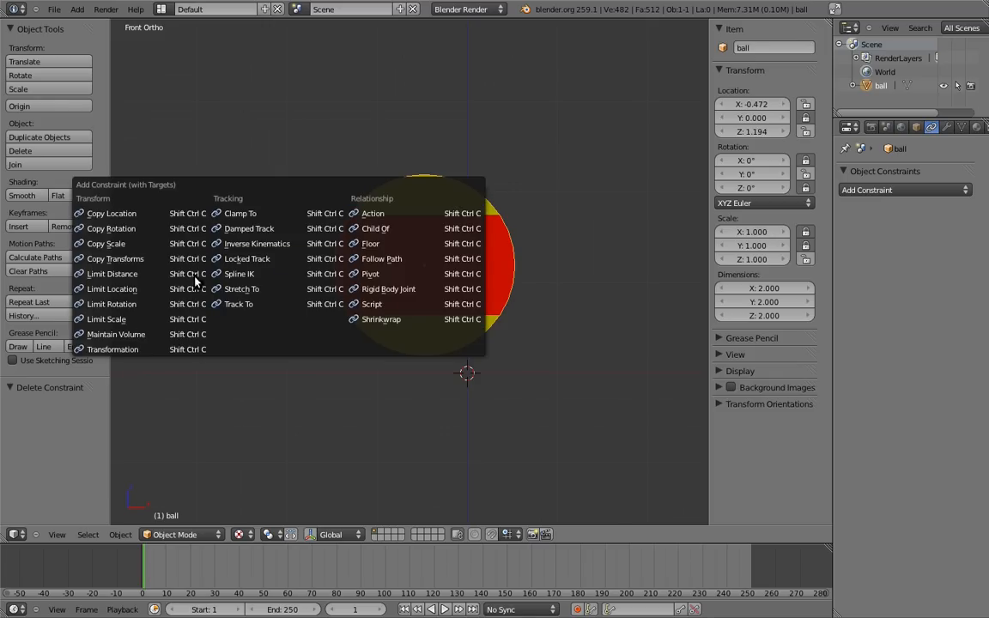
pyautogui.click(117, 333)
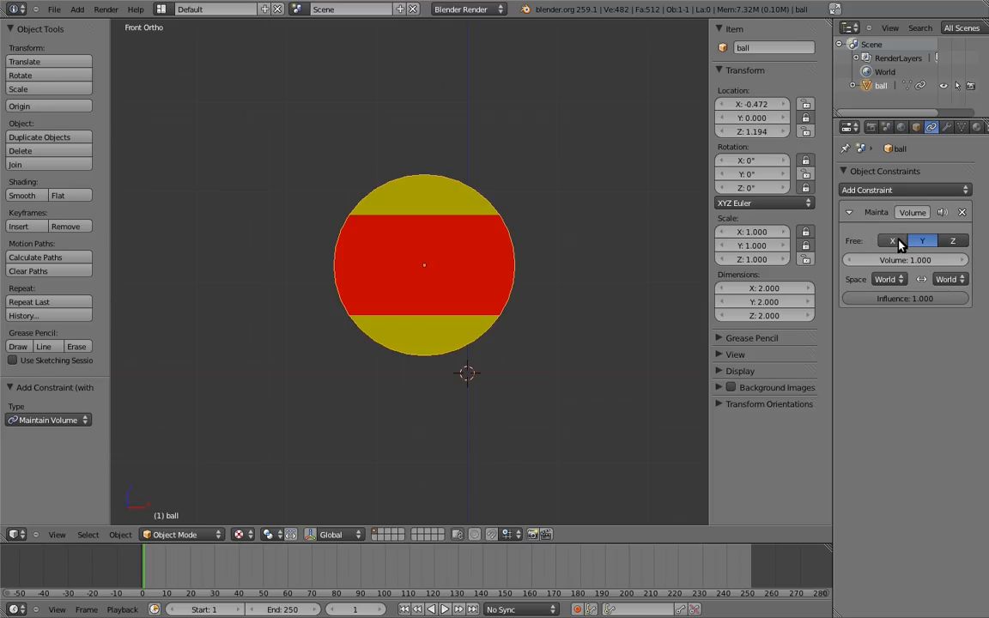
pyautogui.moveTo(900, 243)
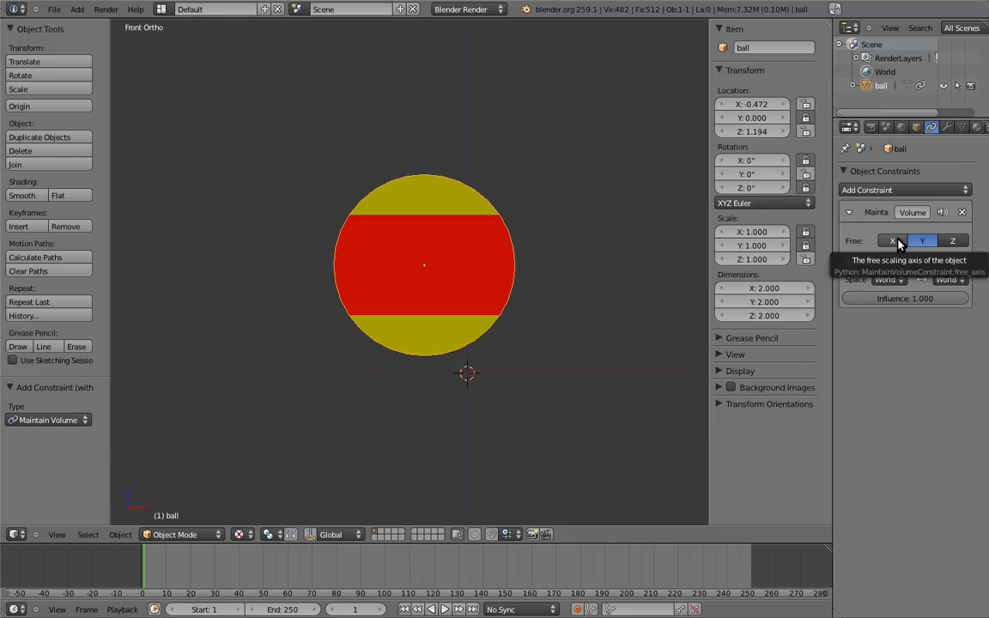
# Step: Set Z as the constraint's free axis and scale the ball tall to see it thin sideways
pyautogui.click(953, 240)
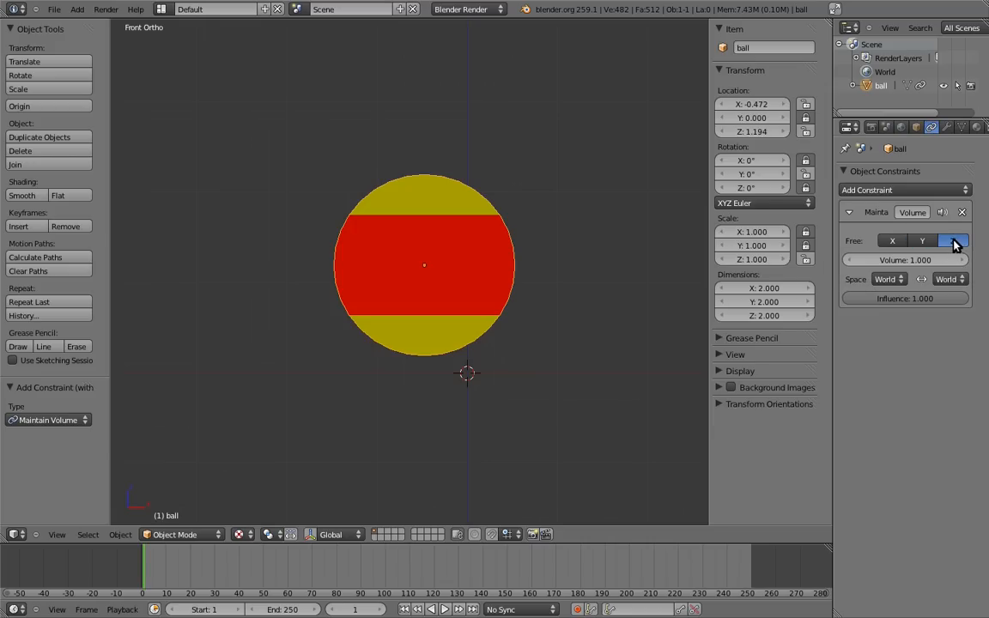
pyautogui.moveTo(424, 265); pyautogui.dragTo(507, 107)
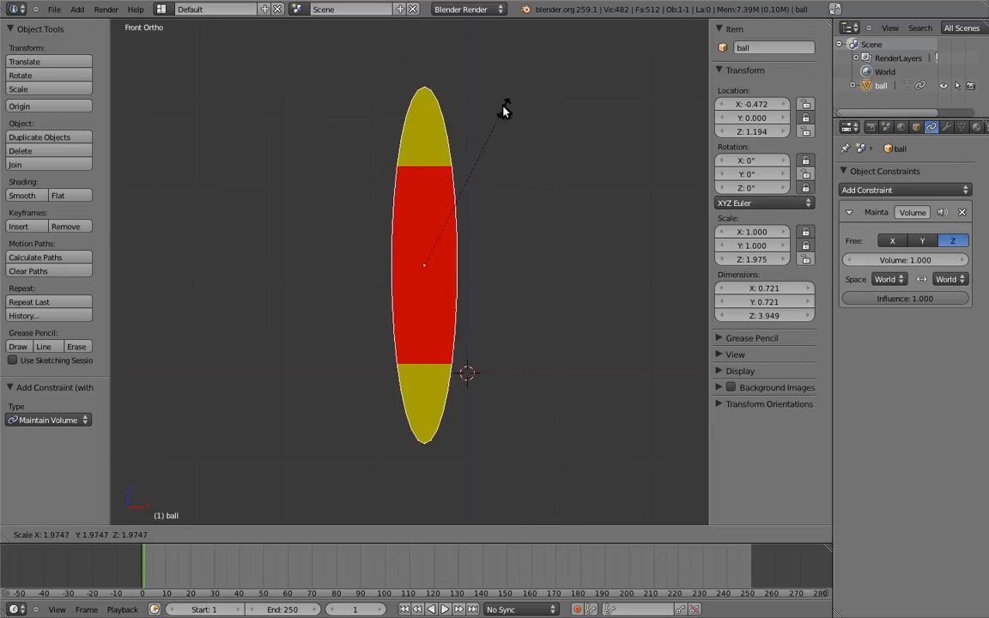